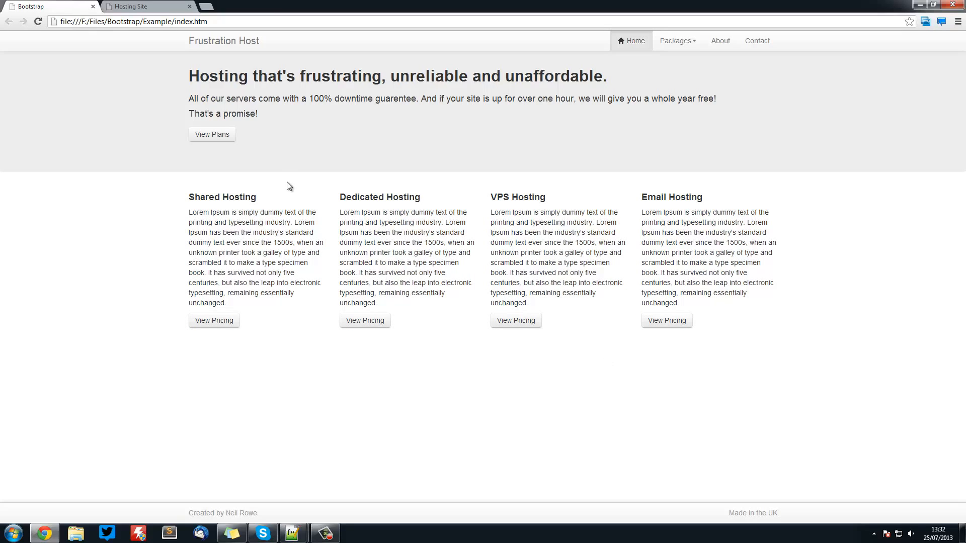
mouse_move(232, 190)
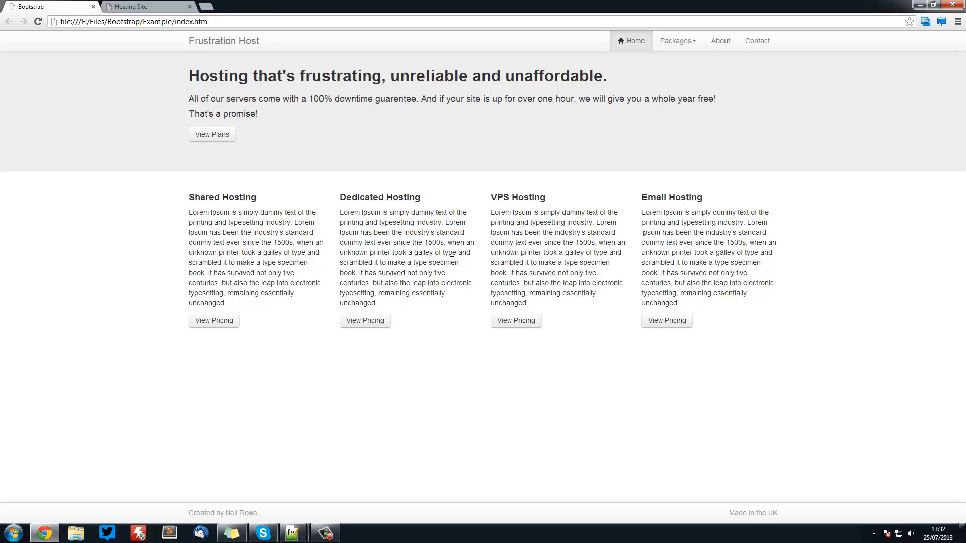
mouse_move(474, 412)
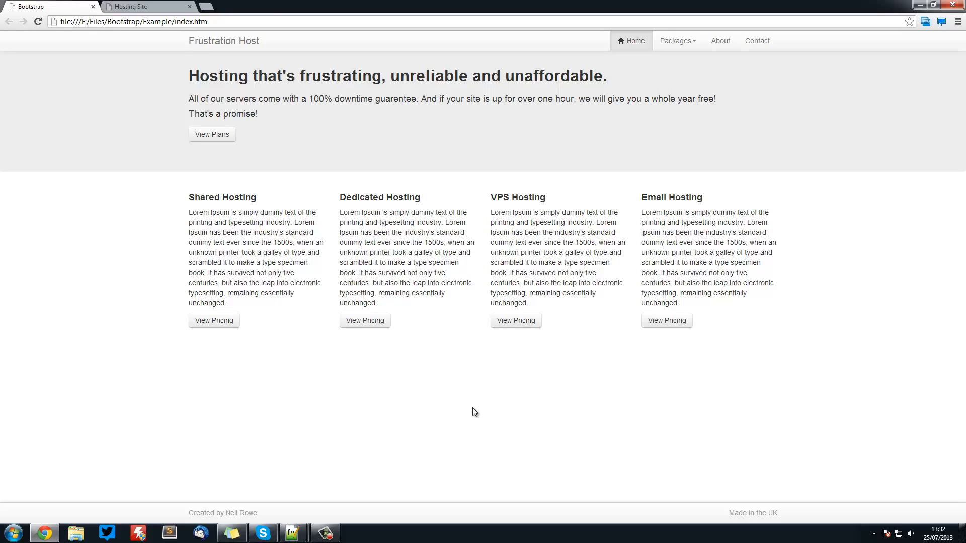
mouse_move(490, 421)
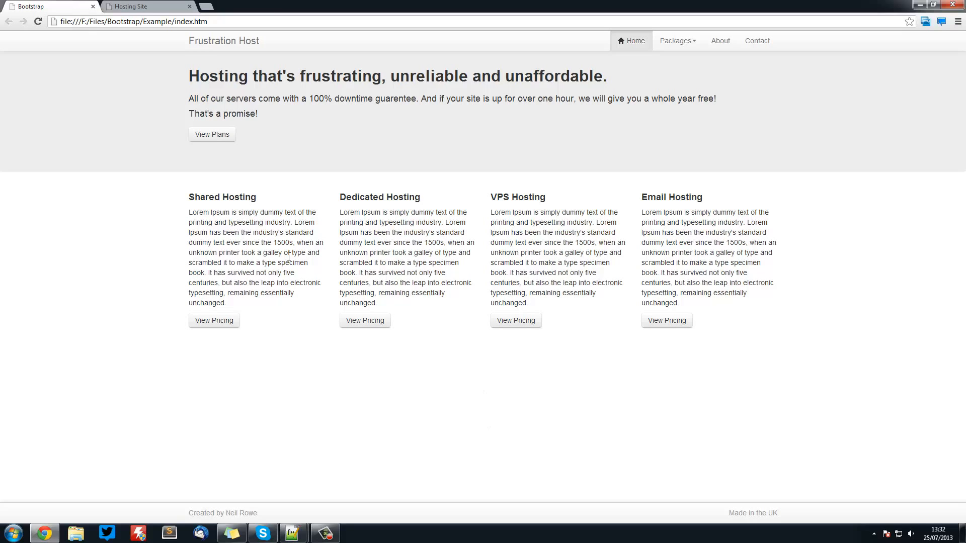
mouse_move(723, 12)
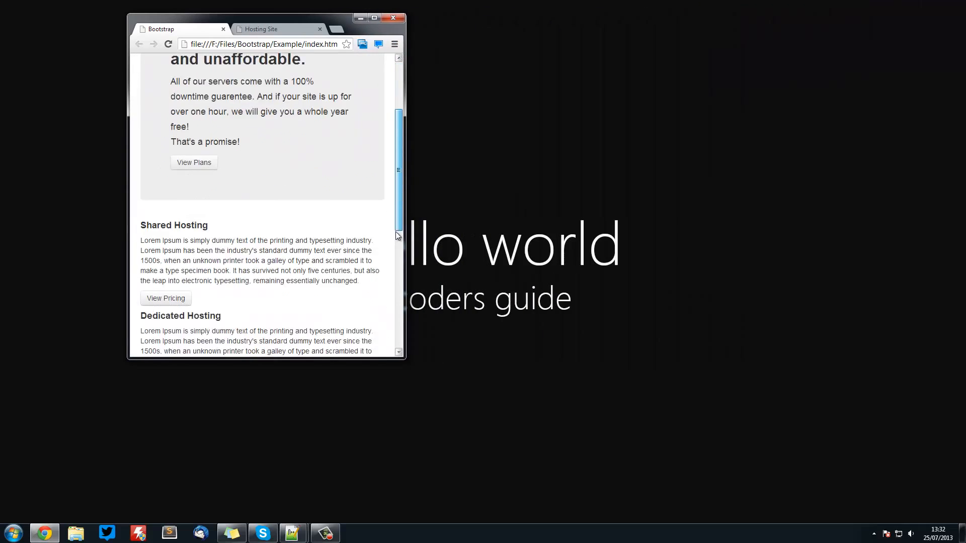
- Resize the browser to test the layout, then return to the page source in the editor
scroll(up, 3)
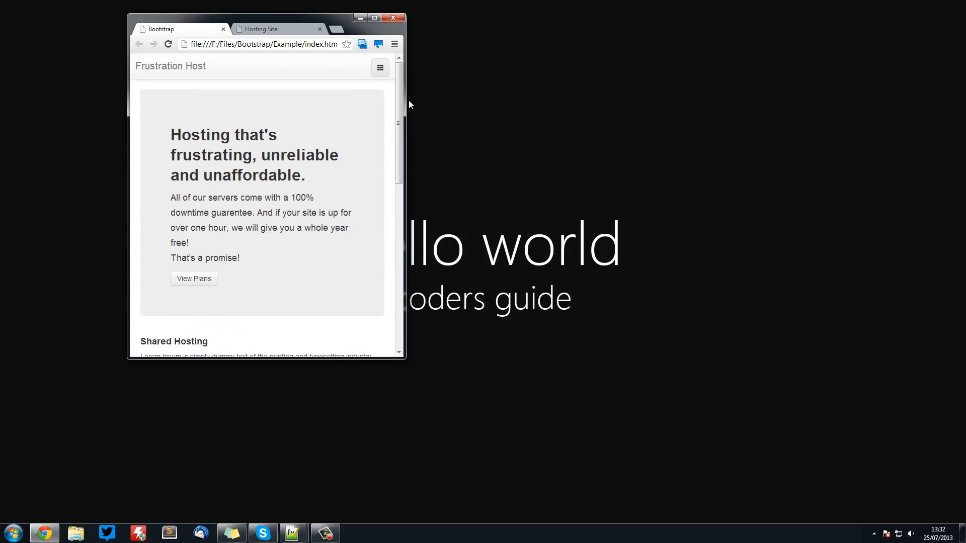
drag(405, 123, 410, 123)
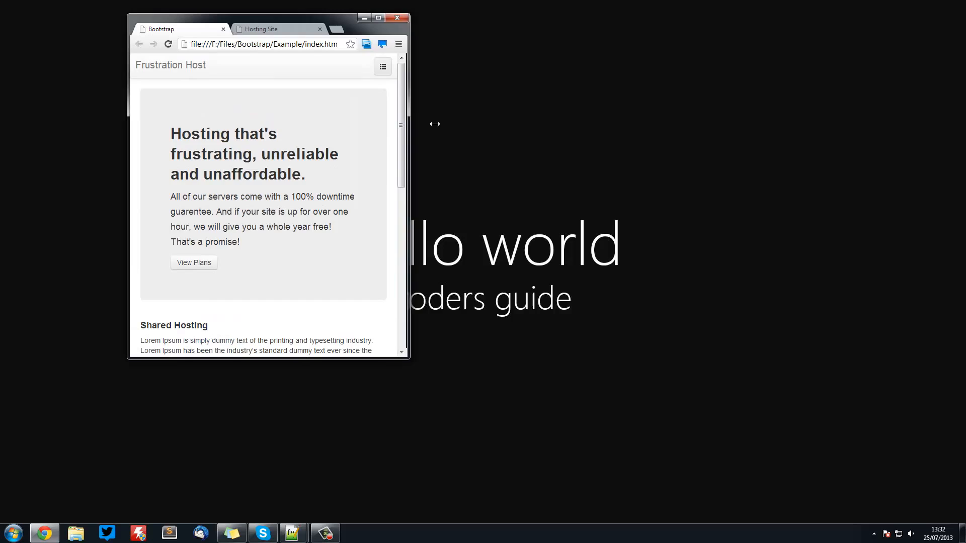
click(377, 18)
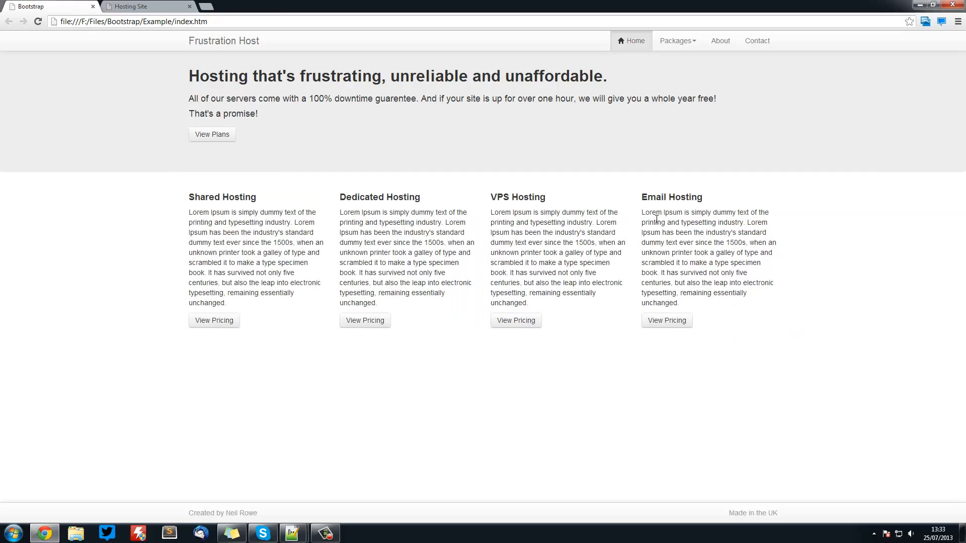
mouse_move(389, 219)
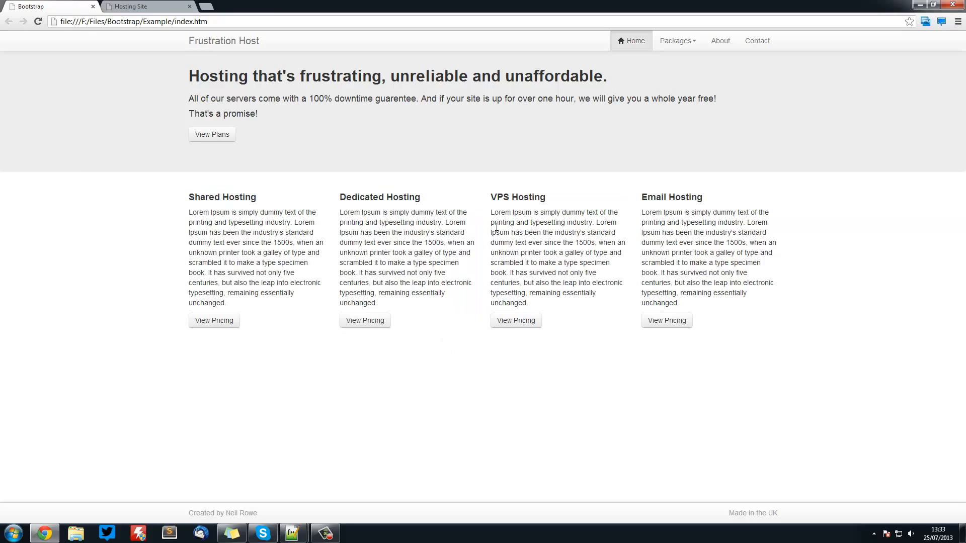
drag(490, 212, 801, 308)
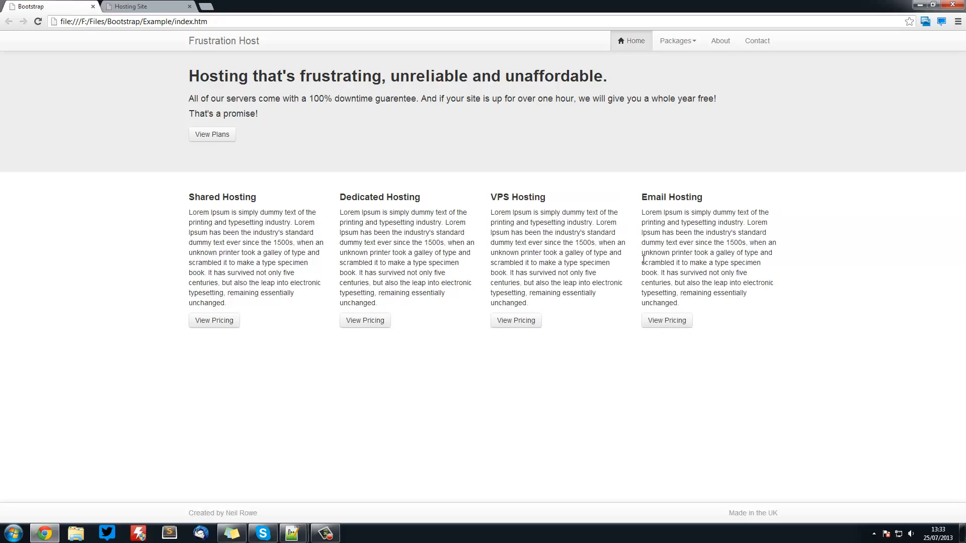
mouse_move(257, 213)
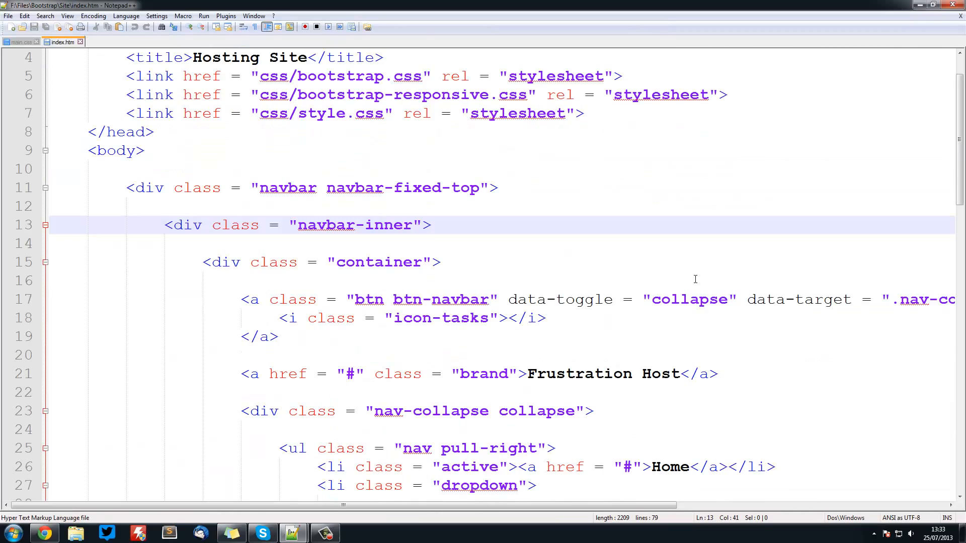
- Add a <div class = "container"></div> after the hero section
scroll(down, 3)
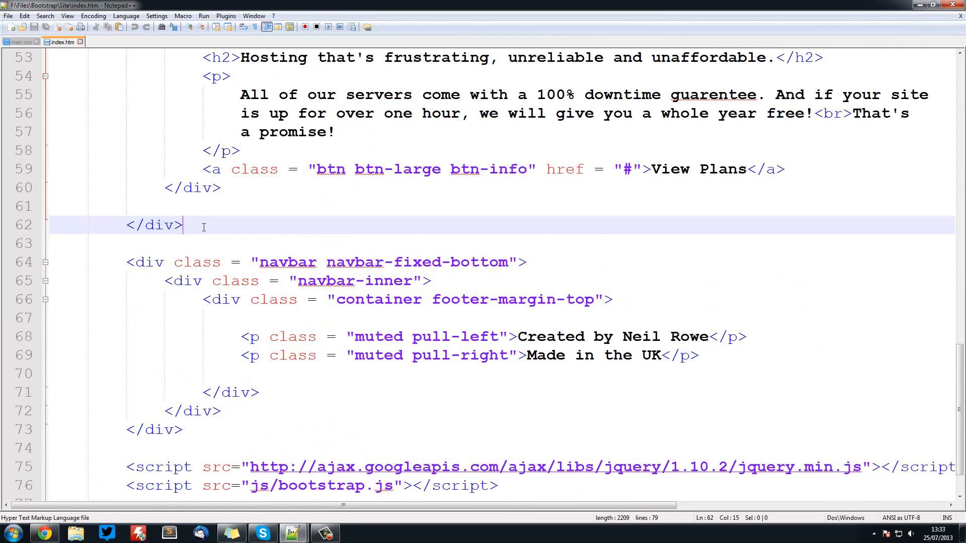
key(Enter)
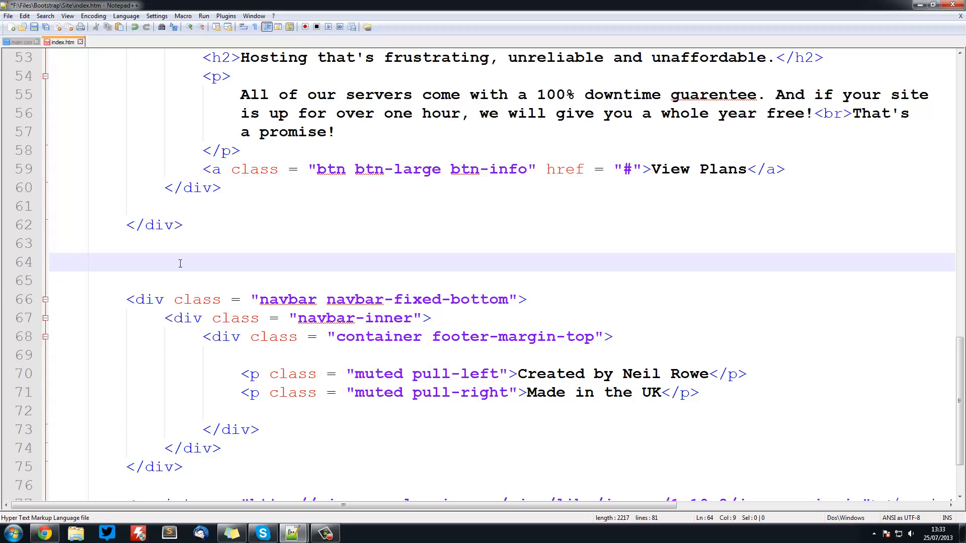
mouse_move(199, 261)
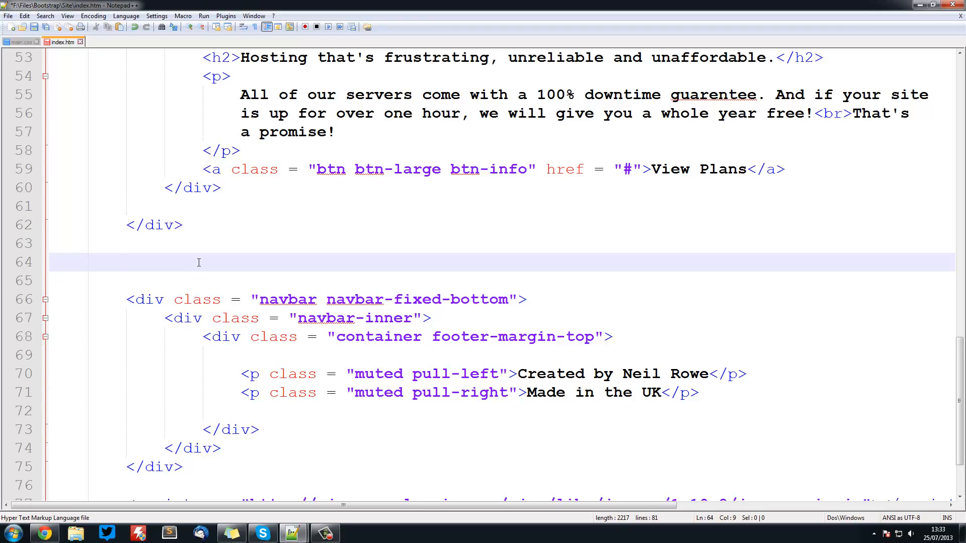
text(<div)
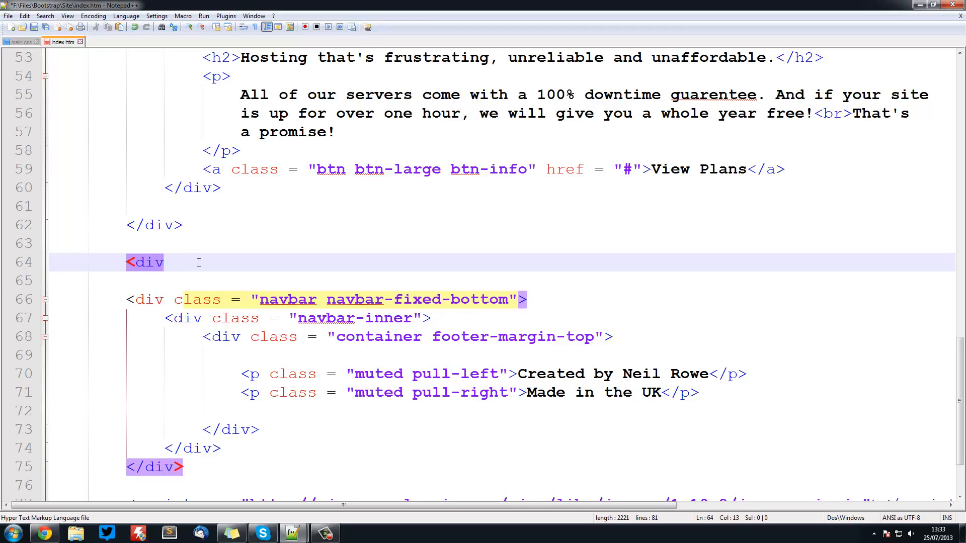
text(class)
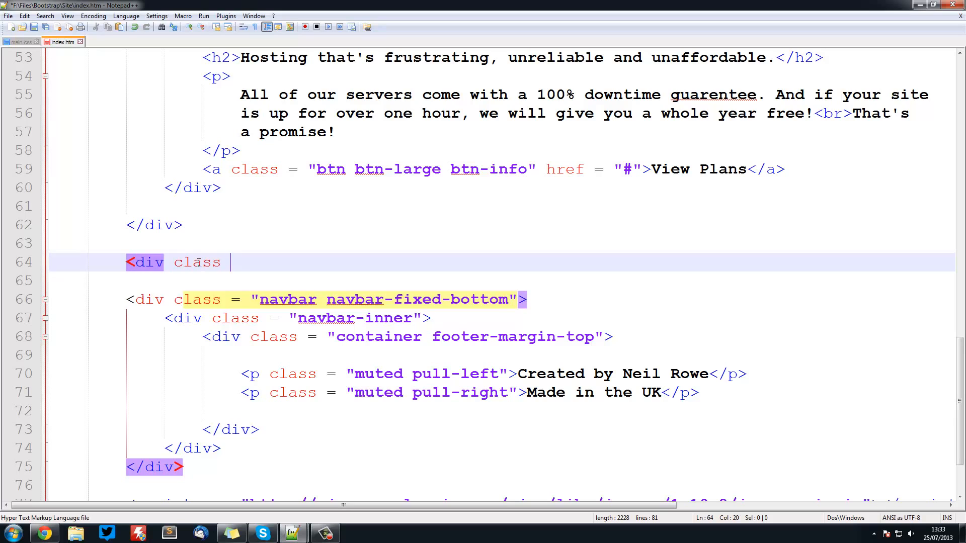
text(= "contai")
text(<)
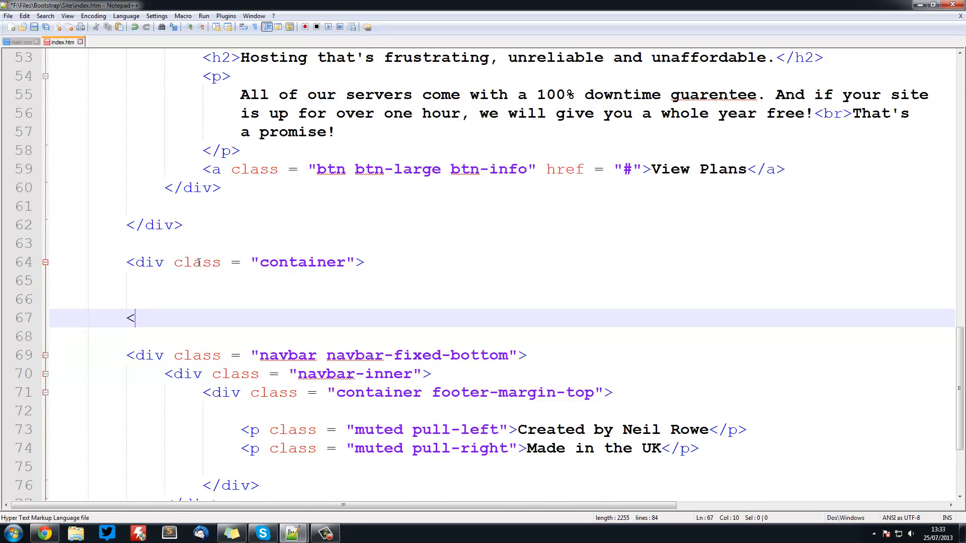
text(/div<)
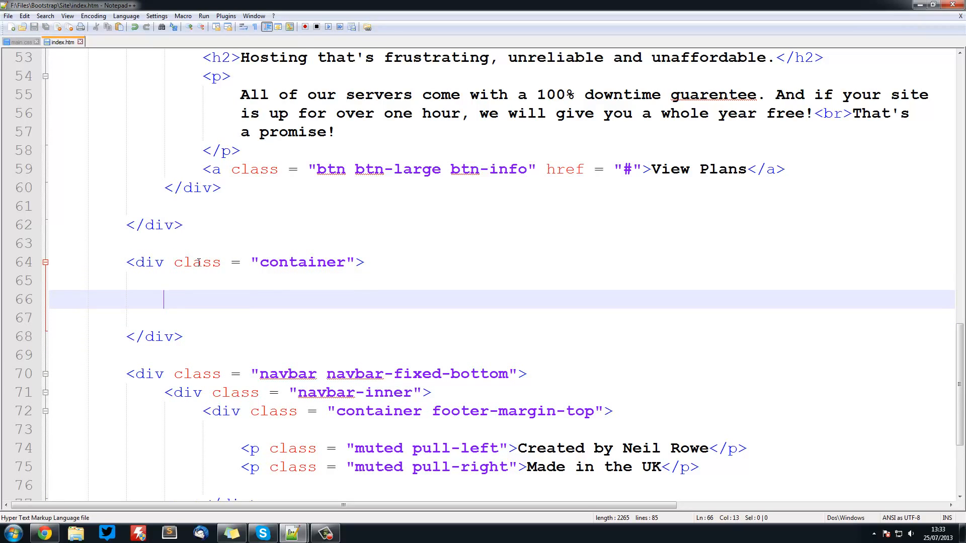
- Nest a <div class = "row-fluid"> inside the new container div
text(<div class  =)
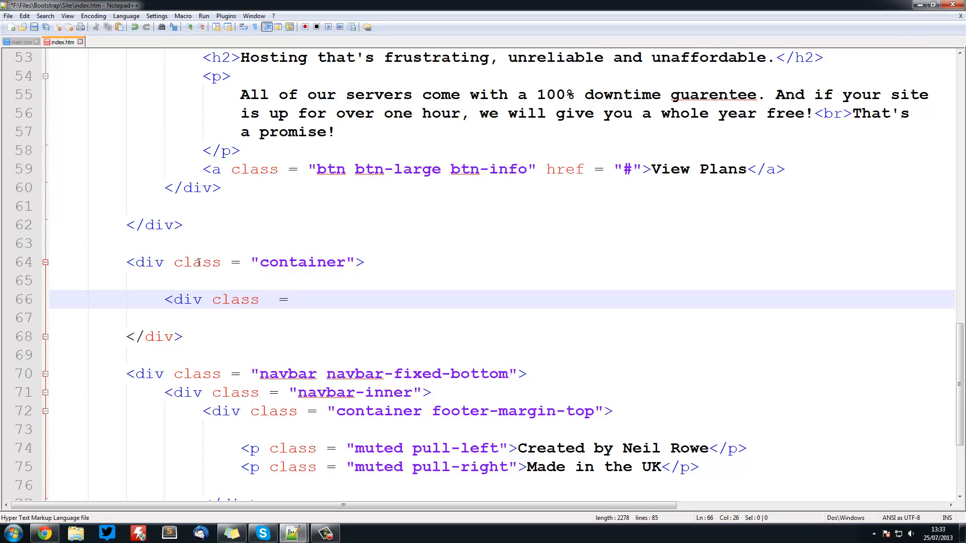
text("")
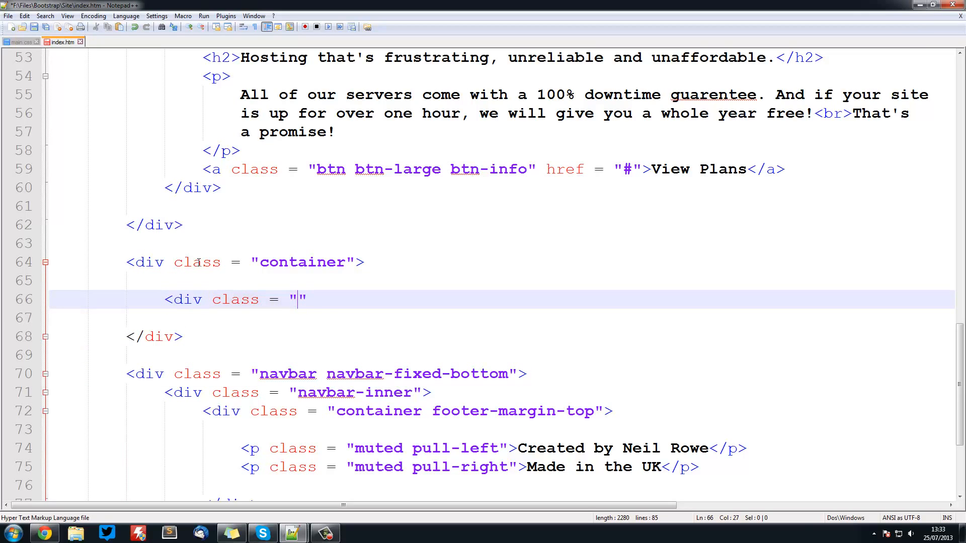
text(row)
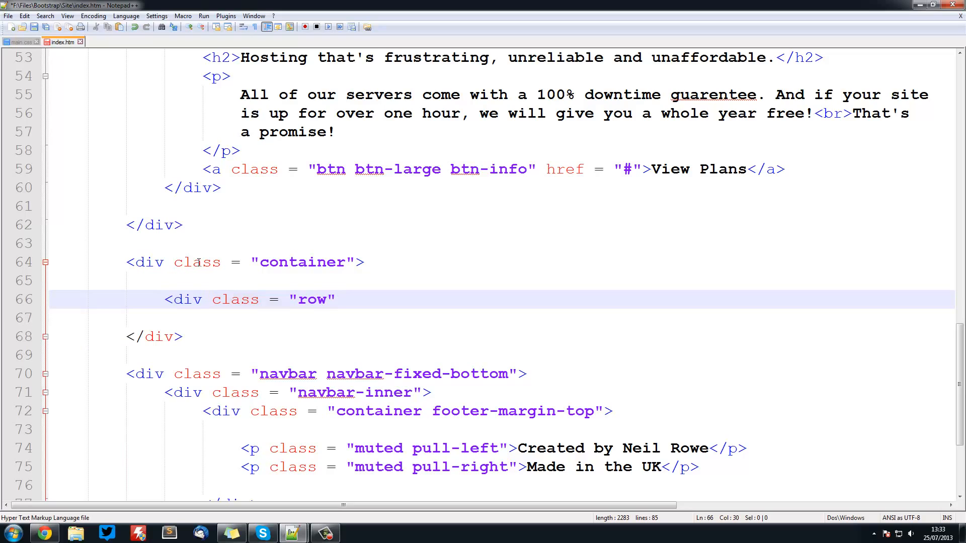
text(-fluid)
text(</div>)
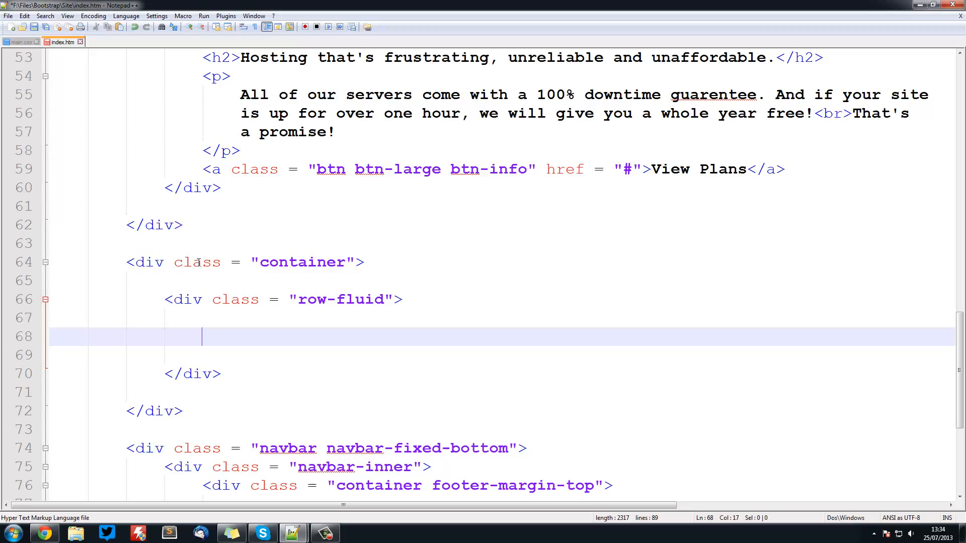
- Add a <div class = "span3"> column inside the row-fluid div
click(35, 26)
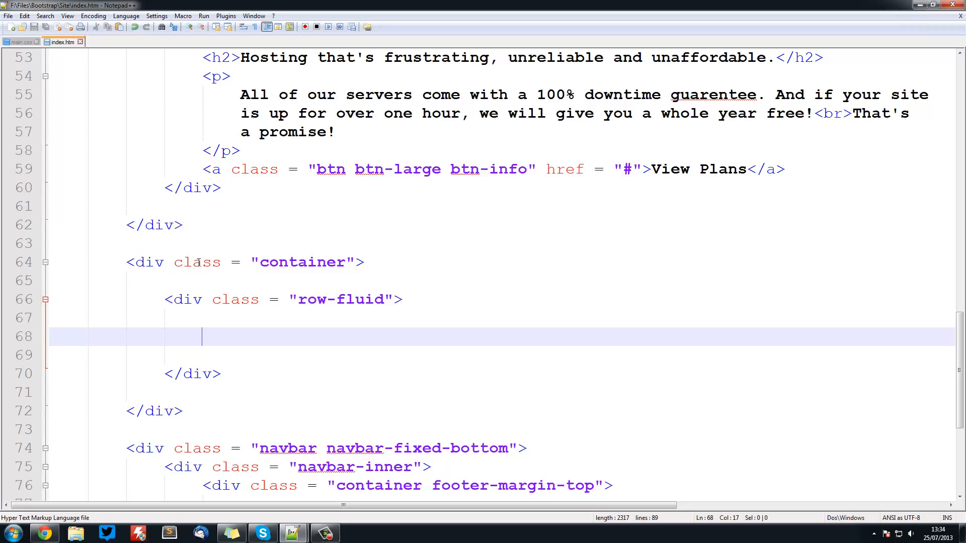
text(<div class  =>)
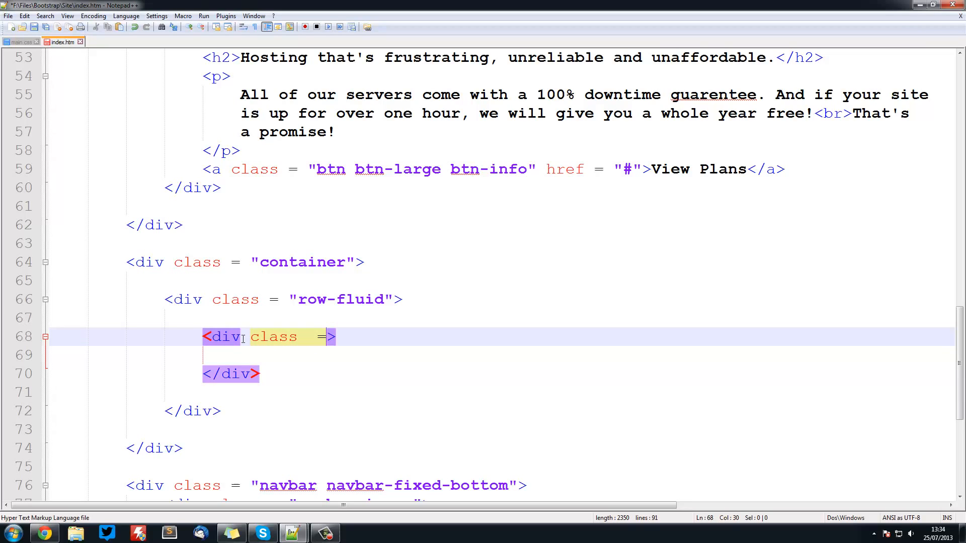
text(spa")
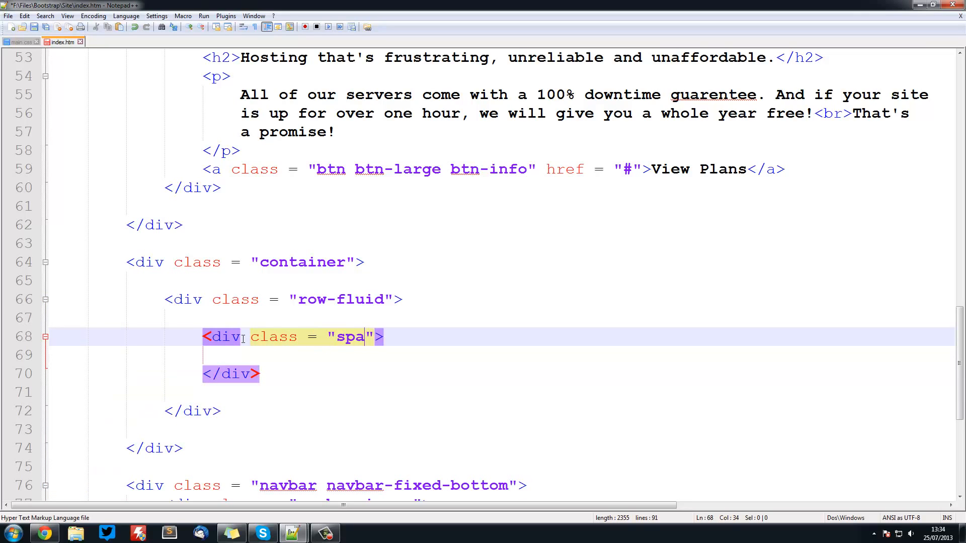
text(n)
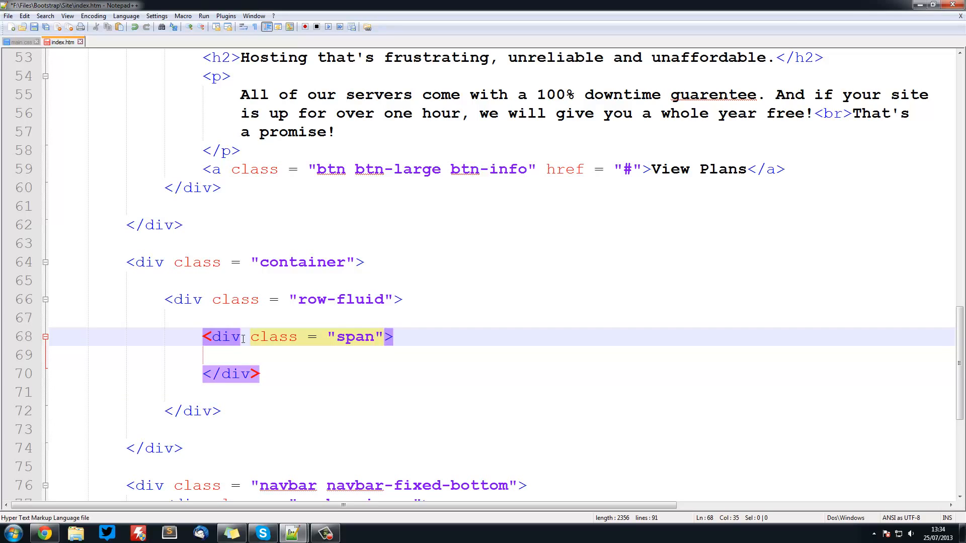
text(3)
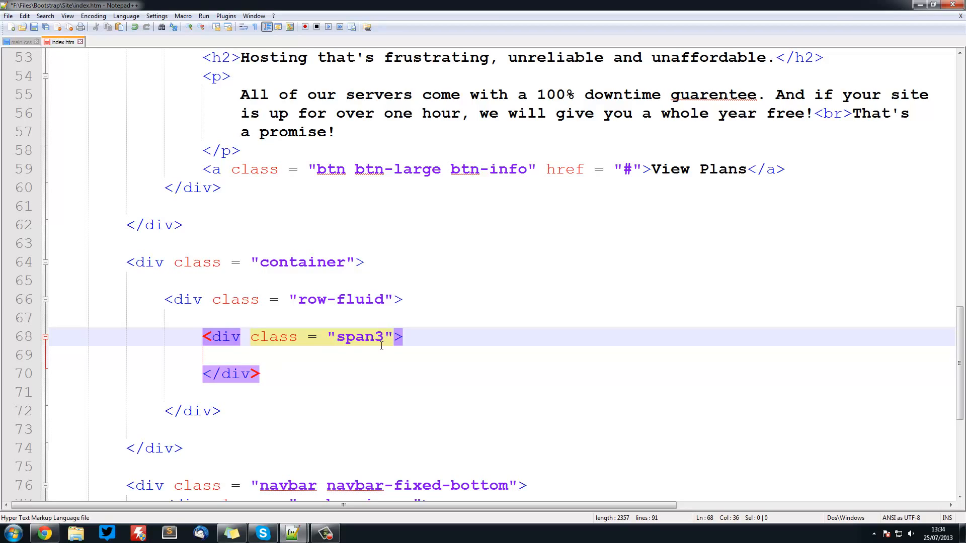
mouse_move(379, 349)
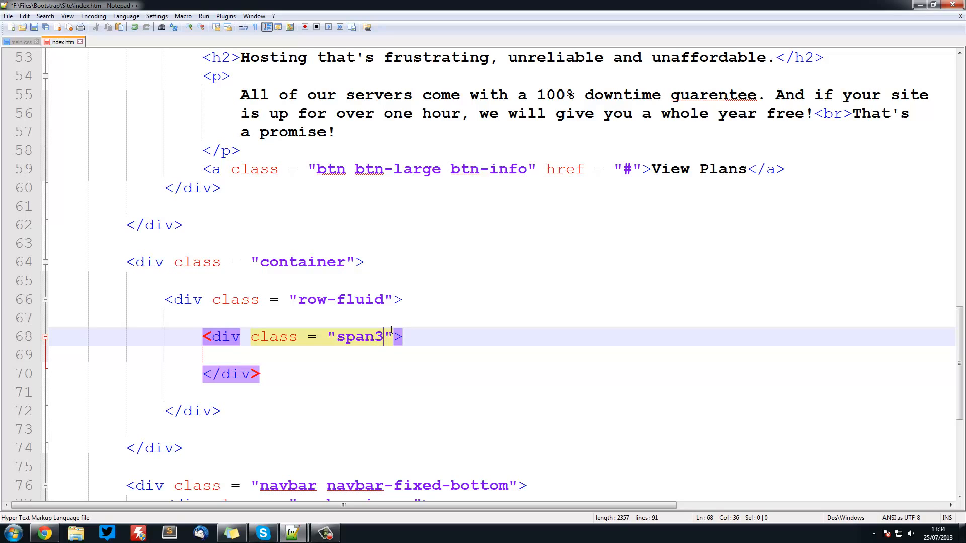
- Give the span3 column an <h4>Shared Hosting</h4> heading followed by a <p></p> element
click(352, 354)
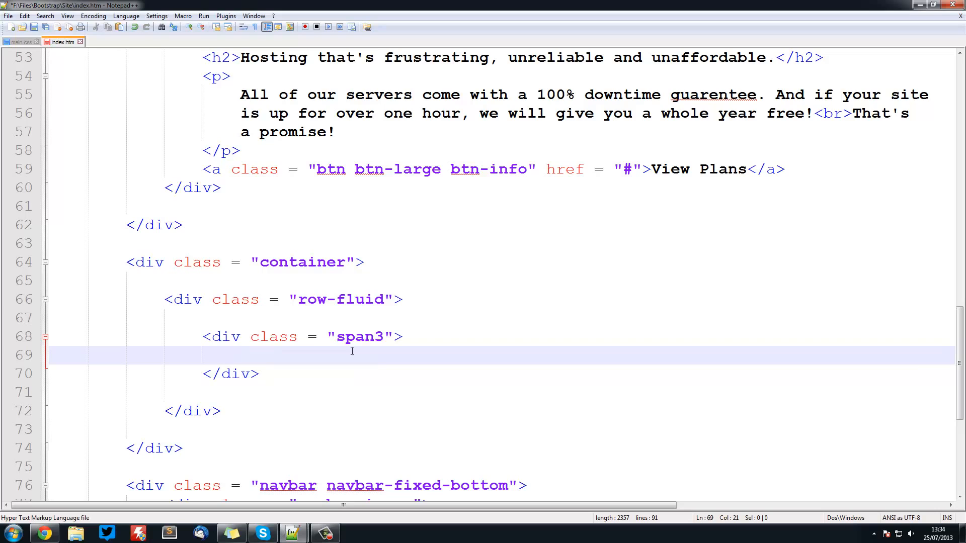
text(<h4)
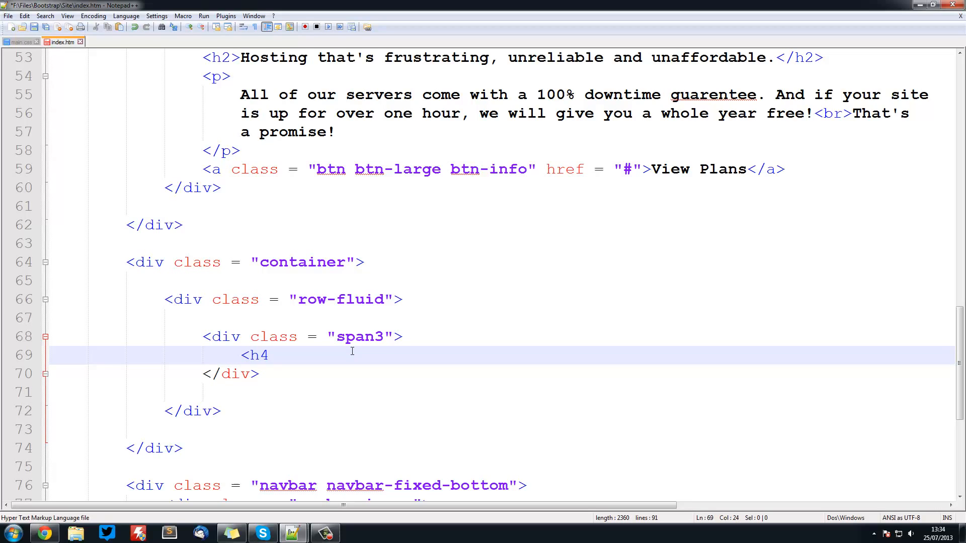
text(></h4?>)
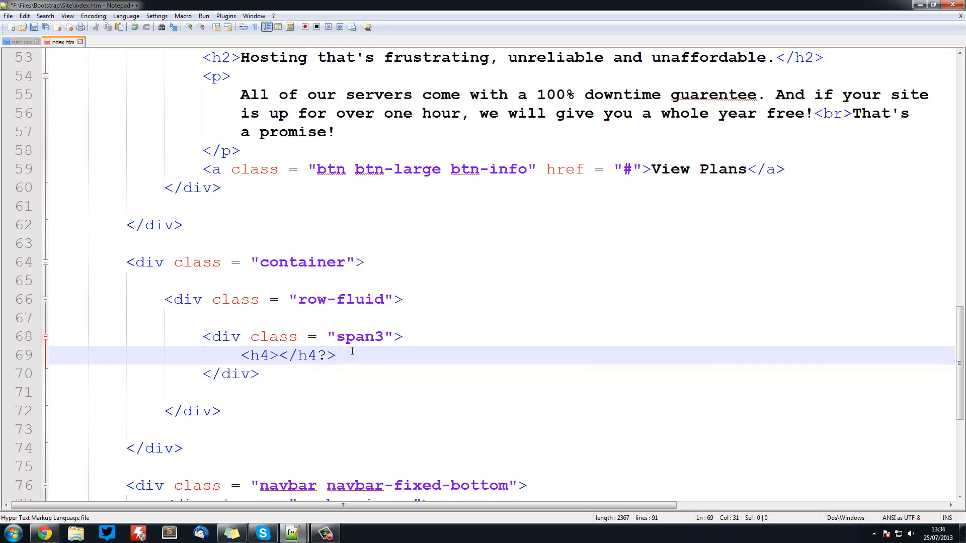
key(Backspace)
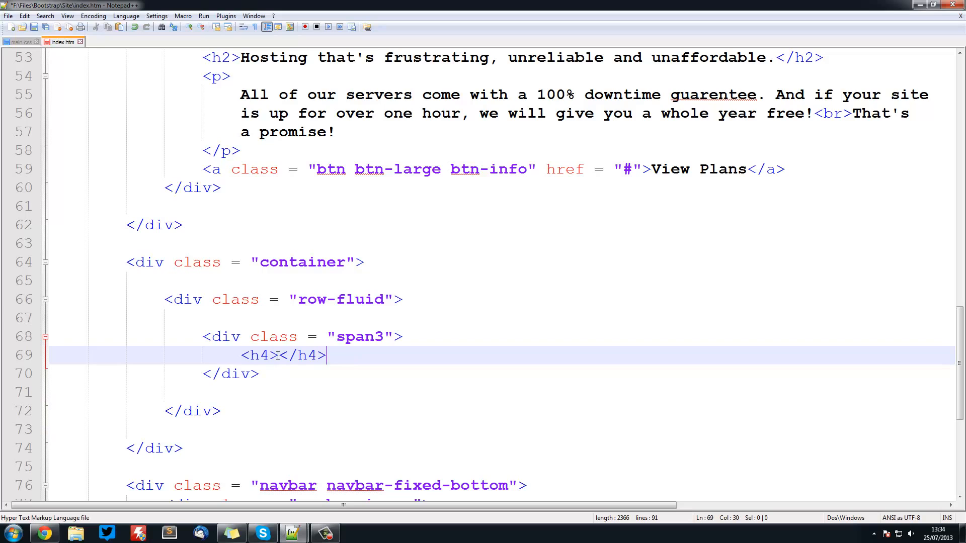
text(Sha)
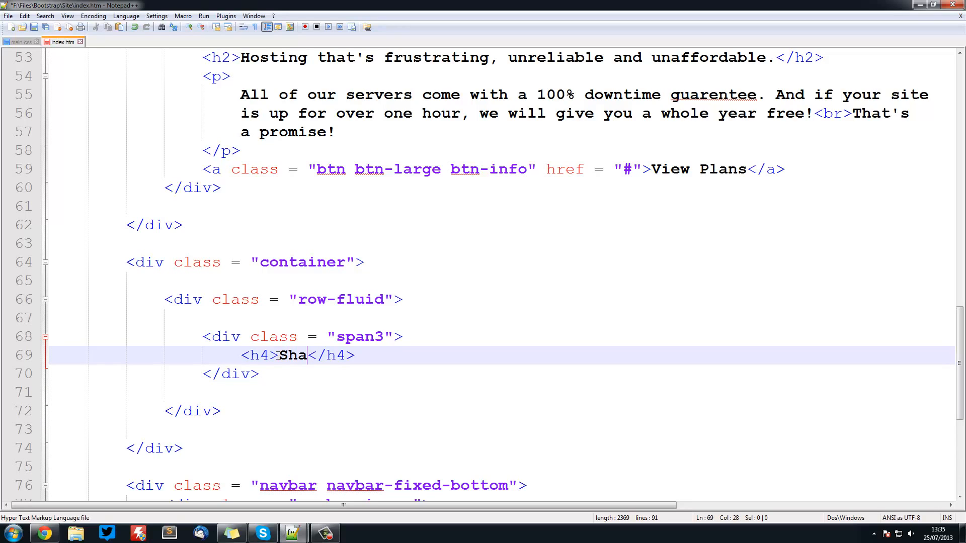
text(red Hosting)
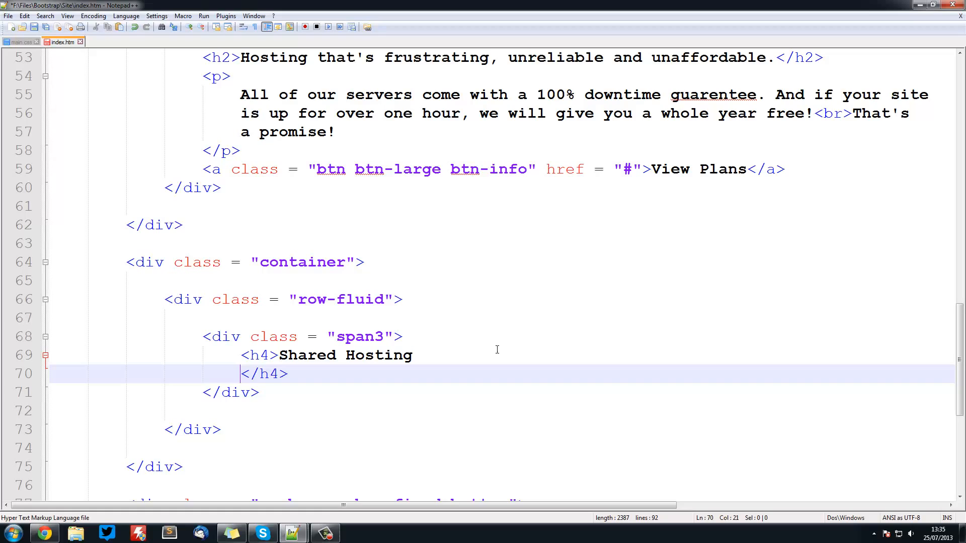
text(<p></p>)
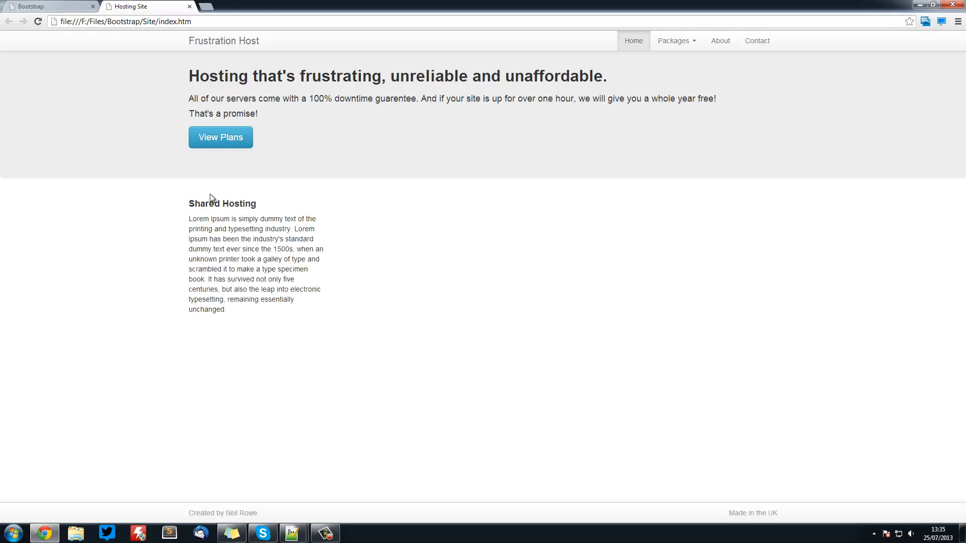
mouse_move(552, 179)
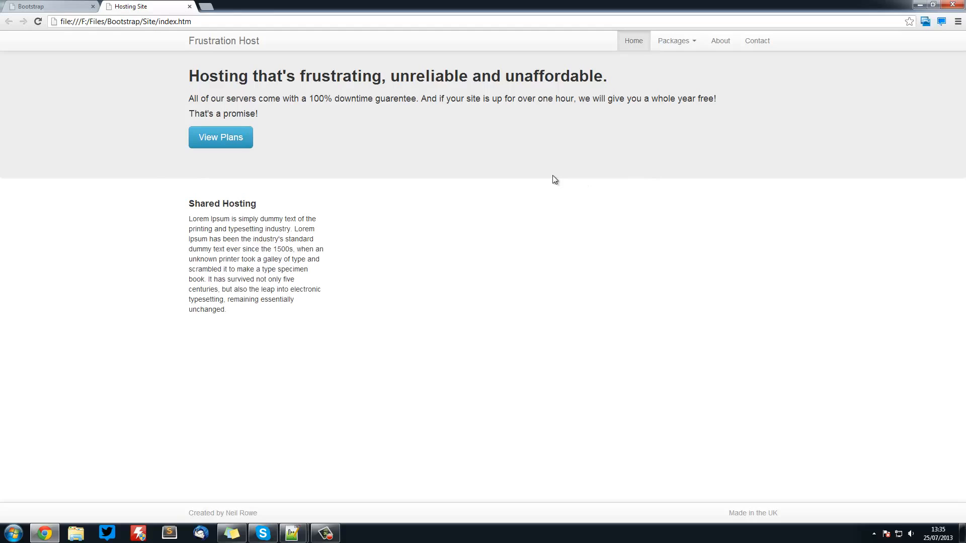
- Preview the new Shared Hosting column in Chrome and return to the editor
click(292, 532)
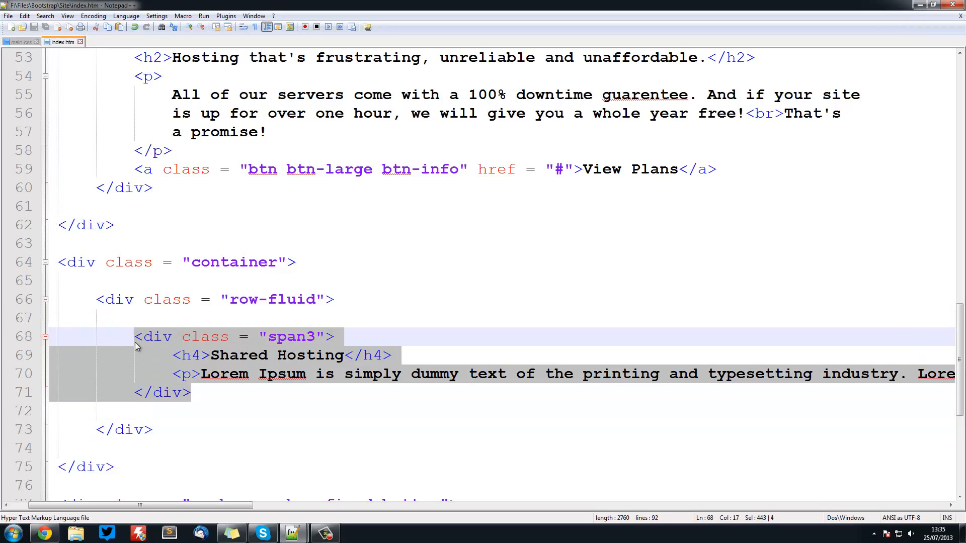
- Duplicate the Shared Hosting column block five times and preview the wrapping layout in Chrome
key(enter)
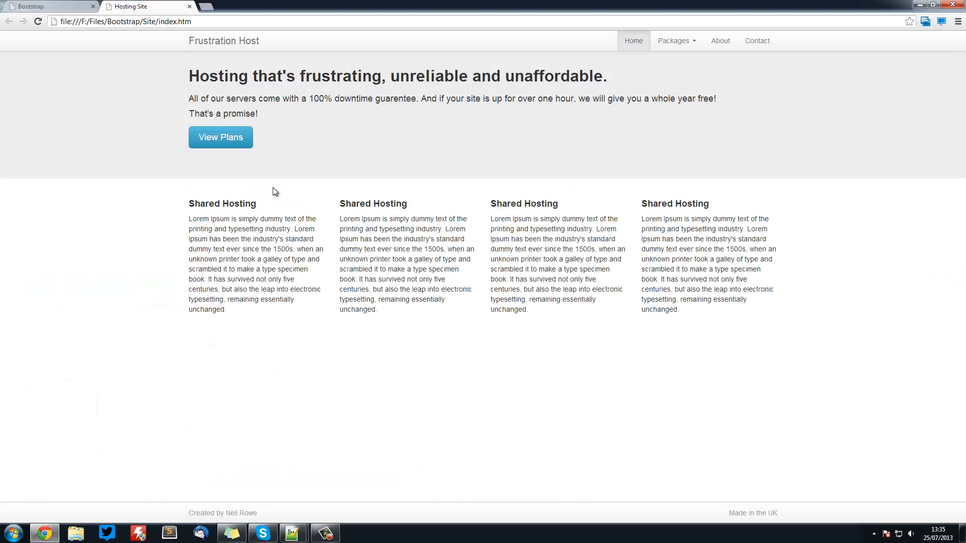
click(291, 534)
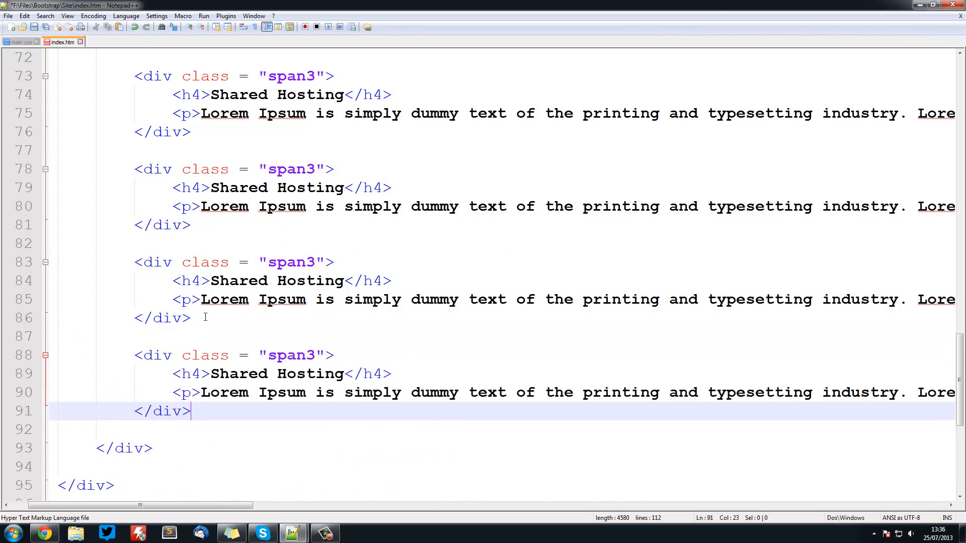
click(20, 42)
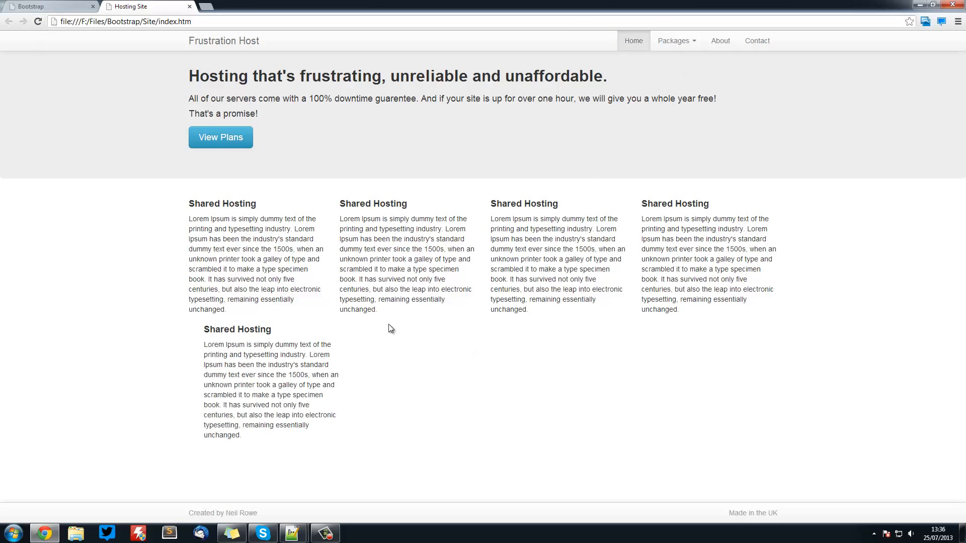
mouse_move(260, 456)
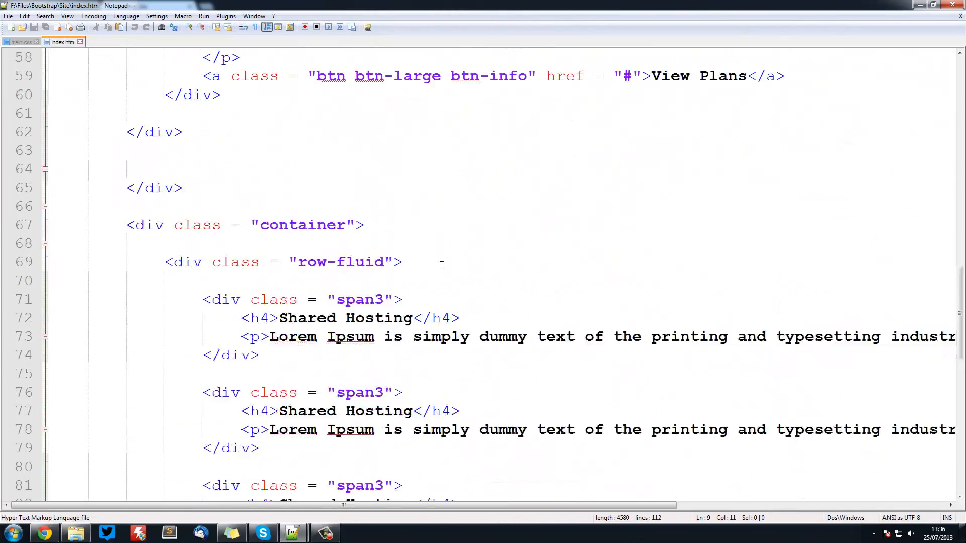
- Rename copied column headings to Dedicated Hosting, VPS Servers and Email Hosting
scroll(down, 3)
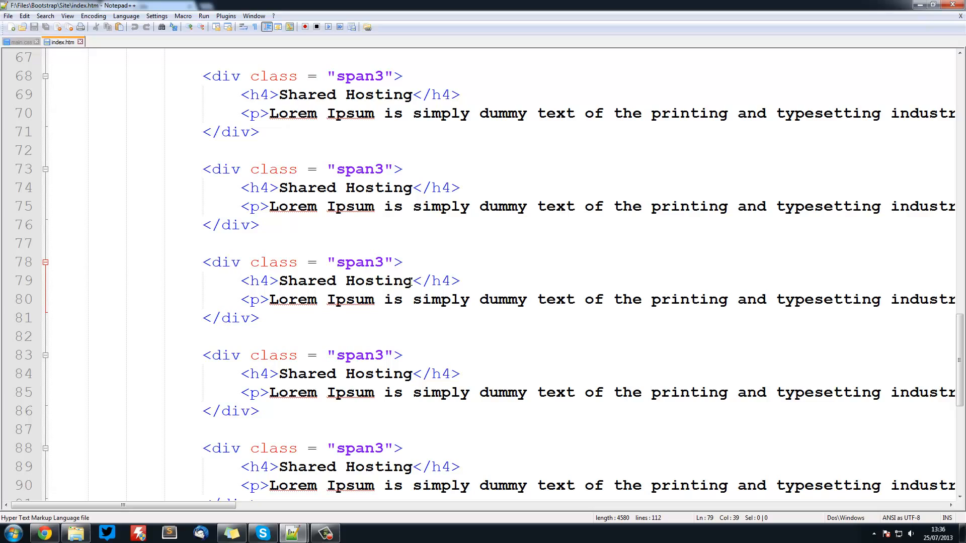
text(Dedic)
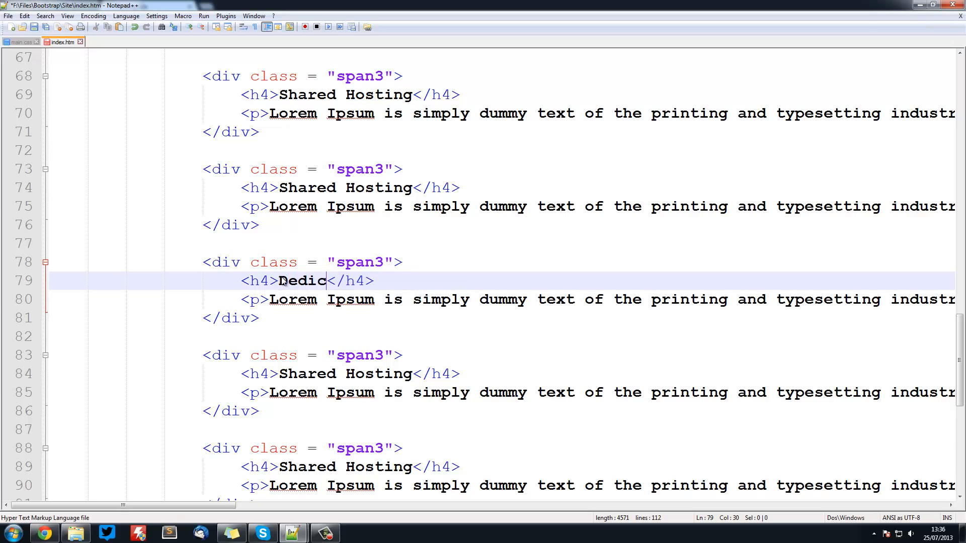
text(ate)
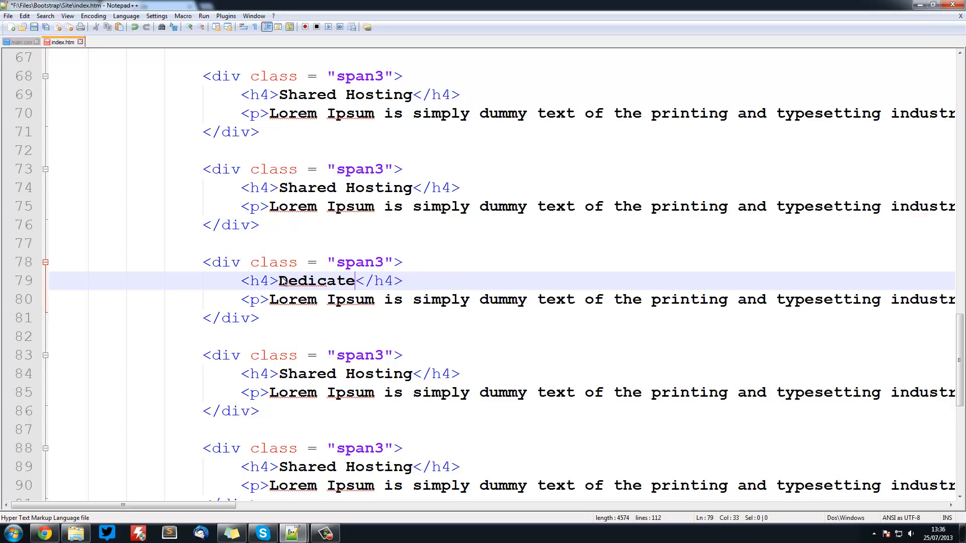
text(d Hosting)
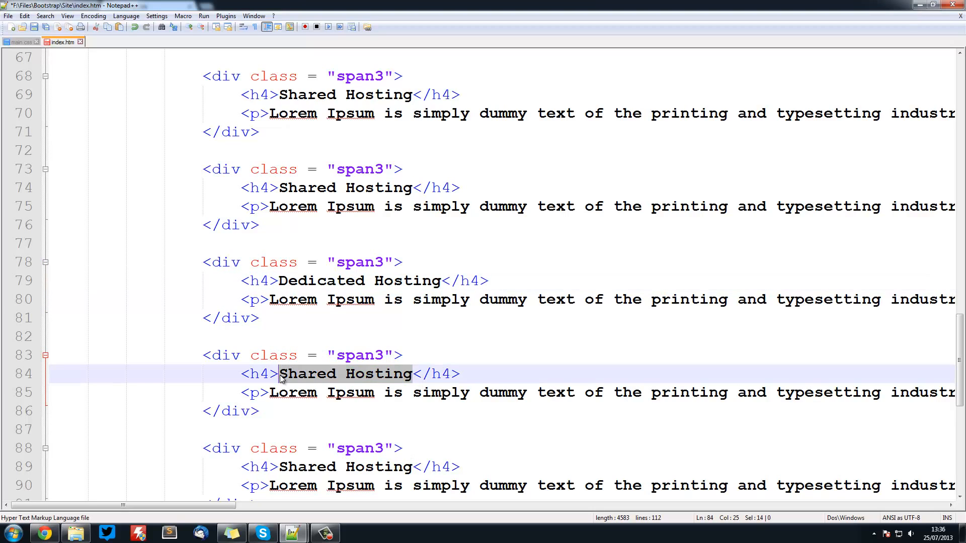
text(VPS Servers)
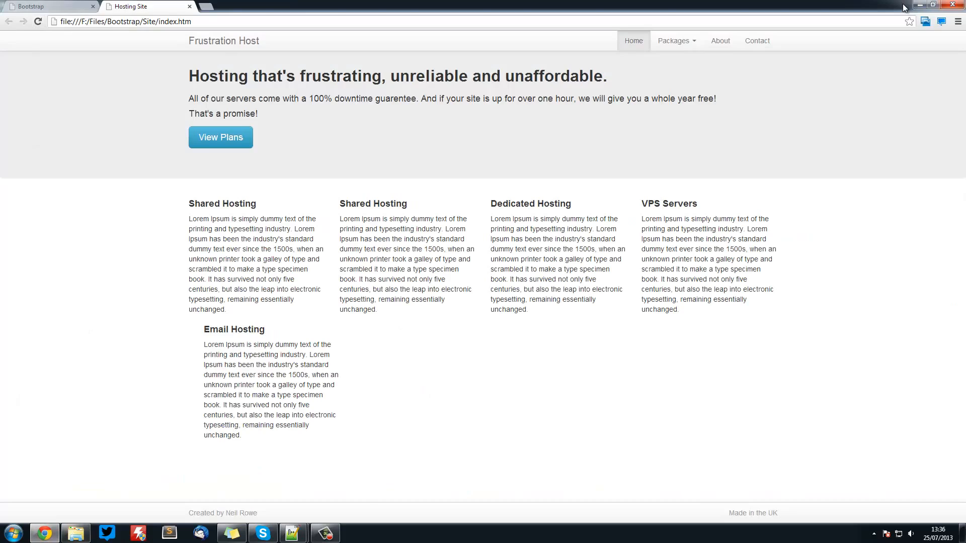
- Delete the extra duplicate column so Chrome shows exactly four columns in one row
click(291, 532)
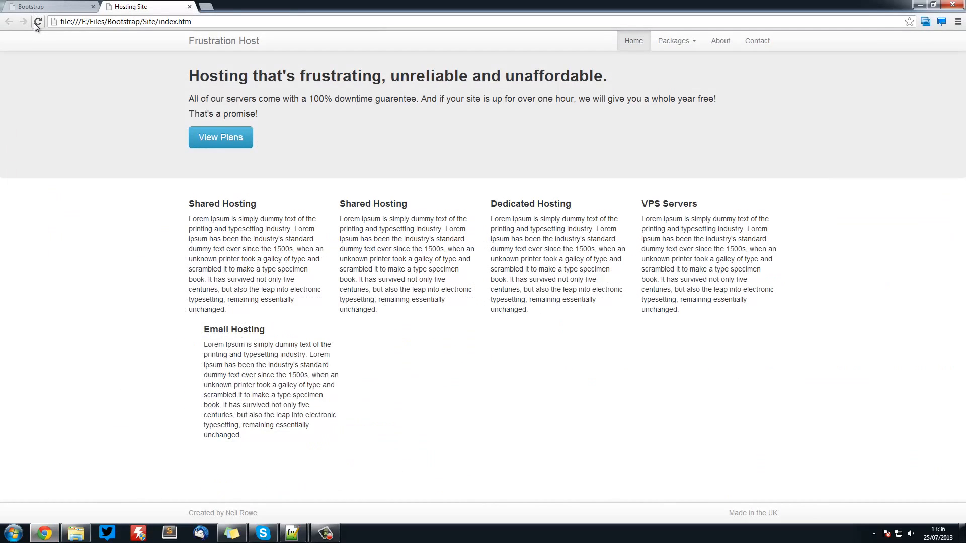
click(38, 22)
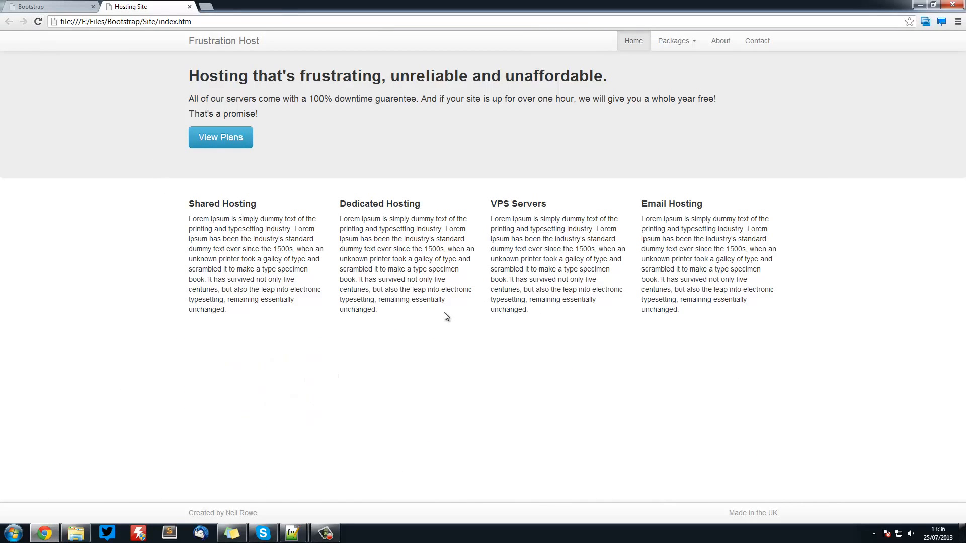
mouse_move(407, 328)
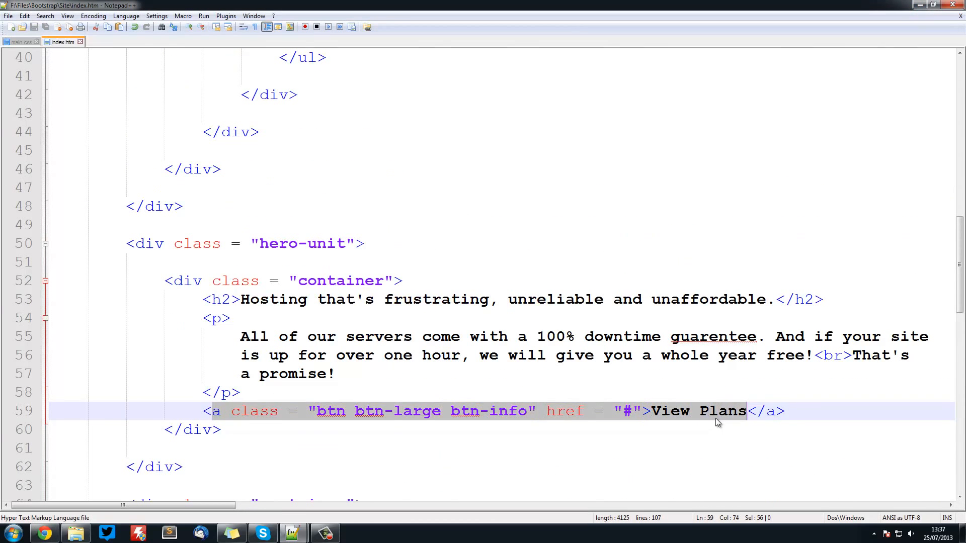
- Add <a href = "#" class = "btn">View Plans</a> under each column's paragraph
scroll(down, 3)
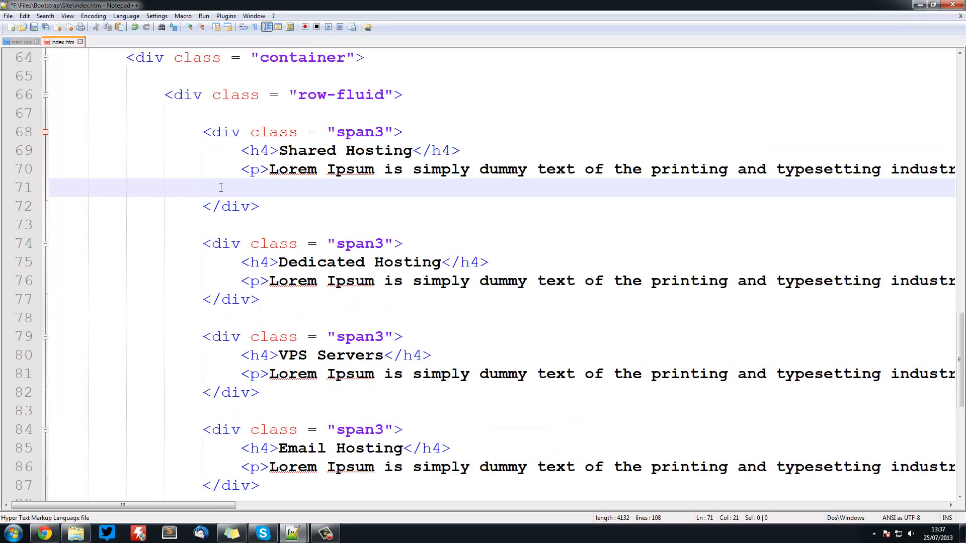
text(<a class =)
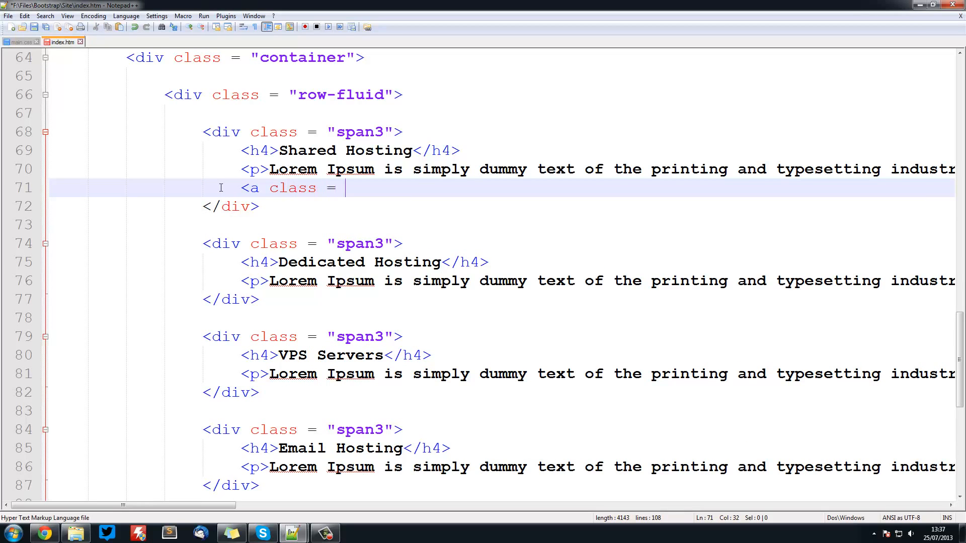
text("btn")
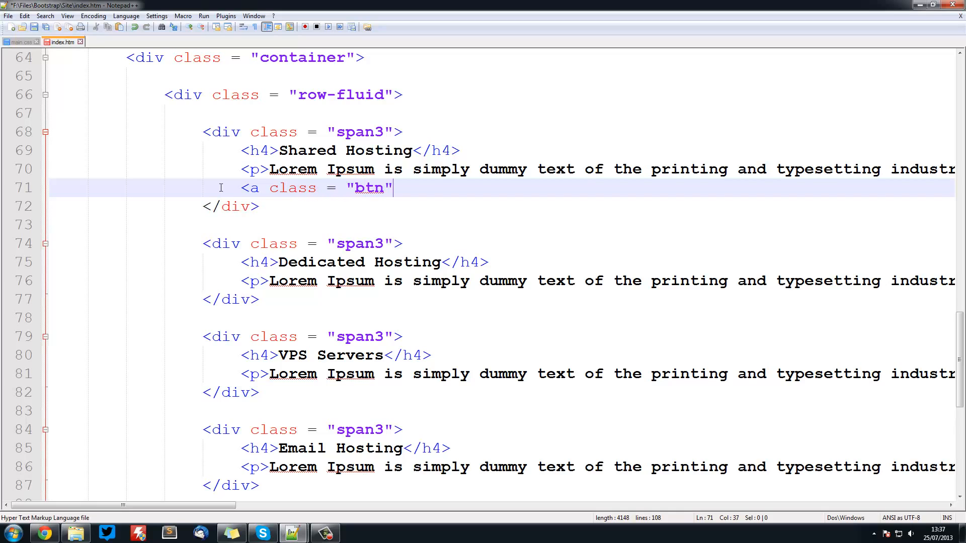
text(></a>)
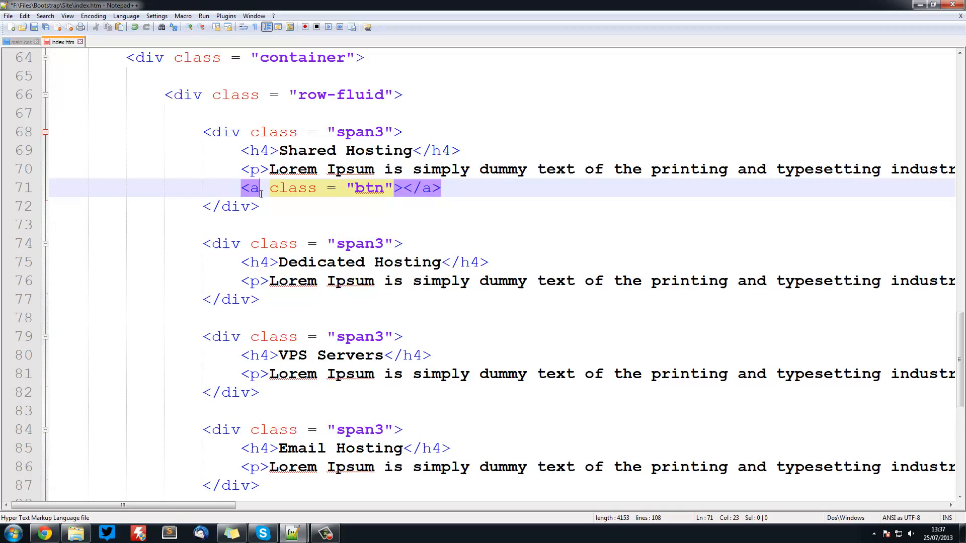
text(href = "#)
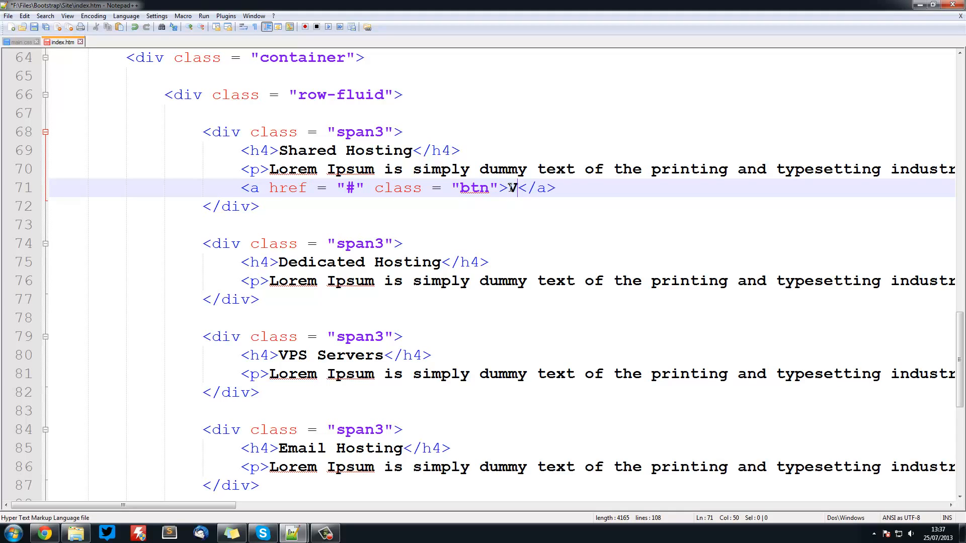
text(iew Pricin)
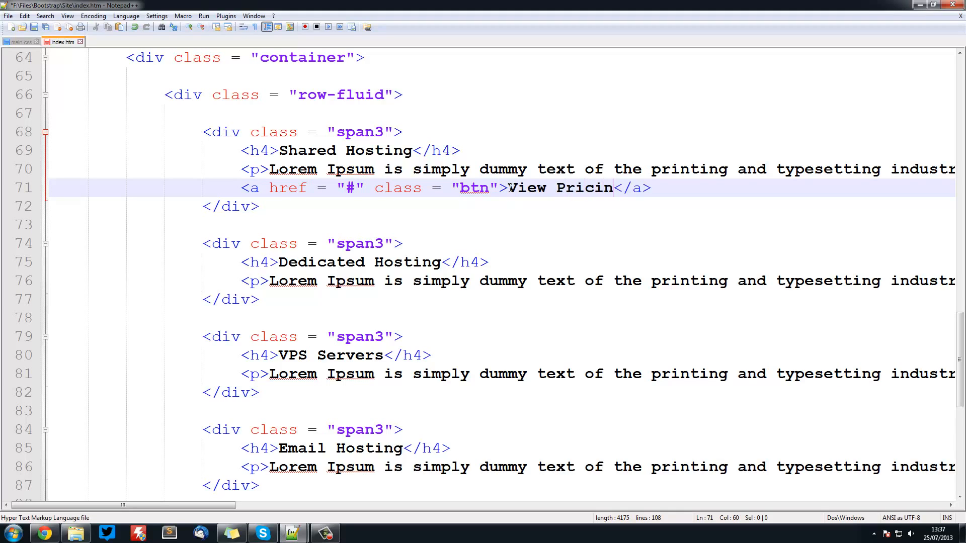
key(BackSpace)
text(lans)
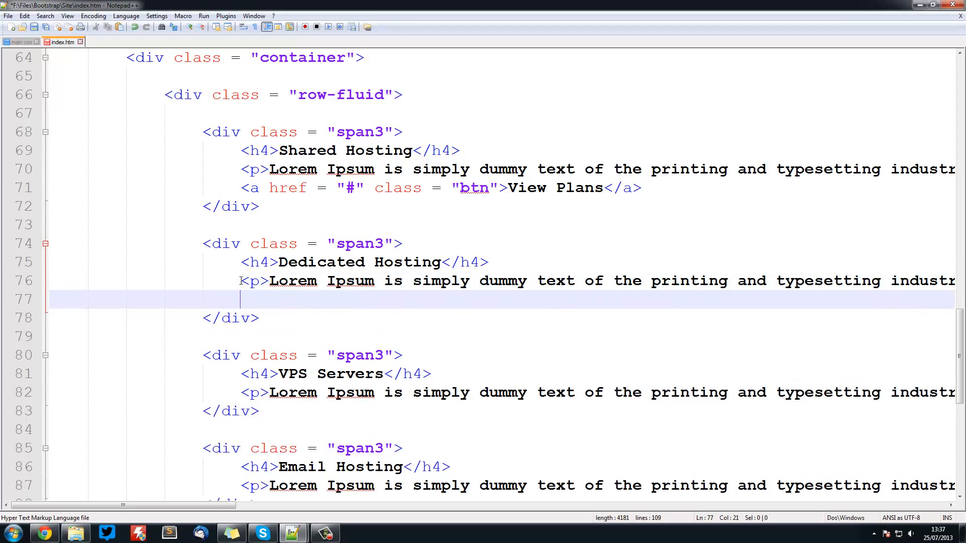
text(<a href = "#" class = "btn">View Plans</a>)
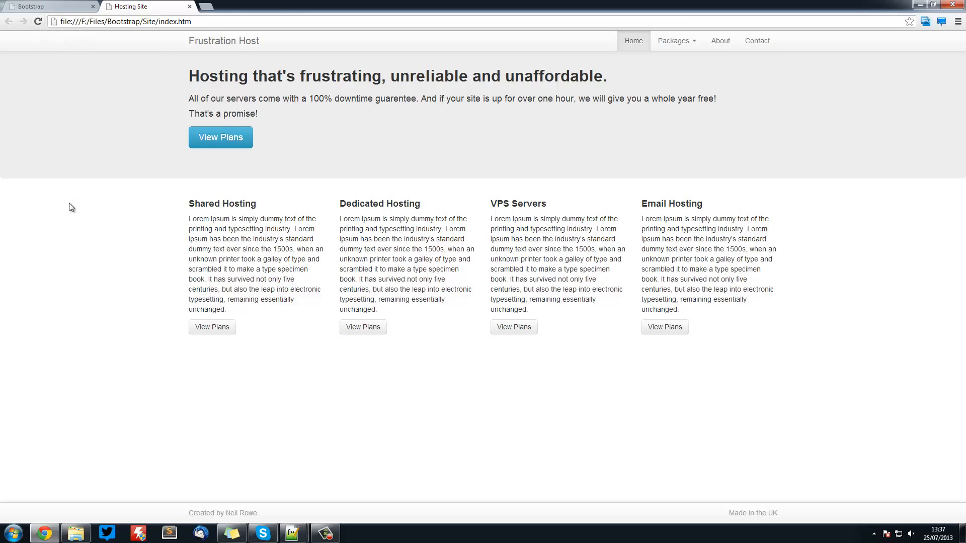
- Test the Shared Hosting View Plans button, then switch to the finished example site
click(212, 328)
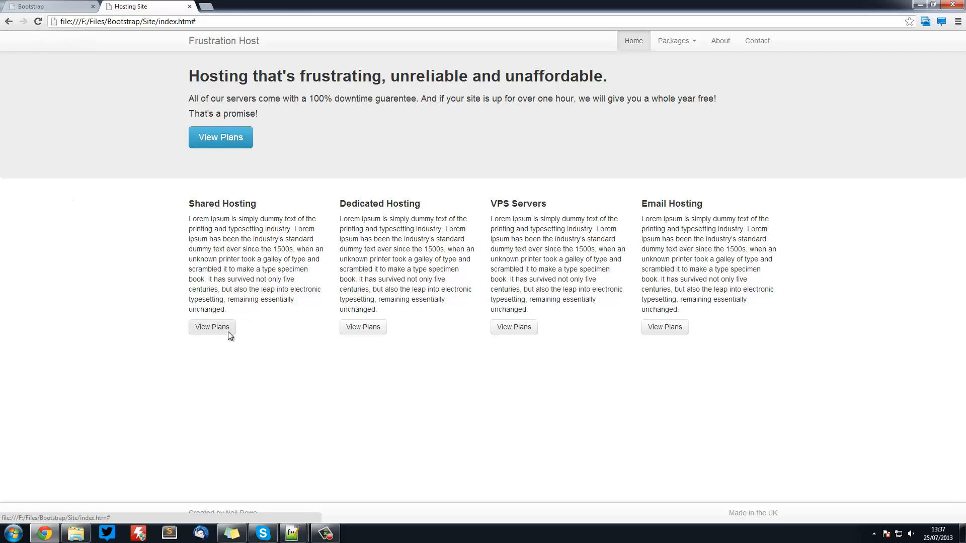
mouse_move(577, 333)
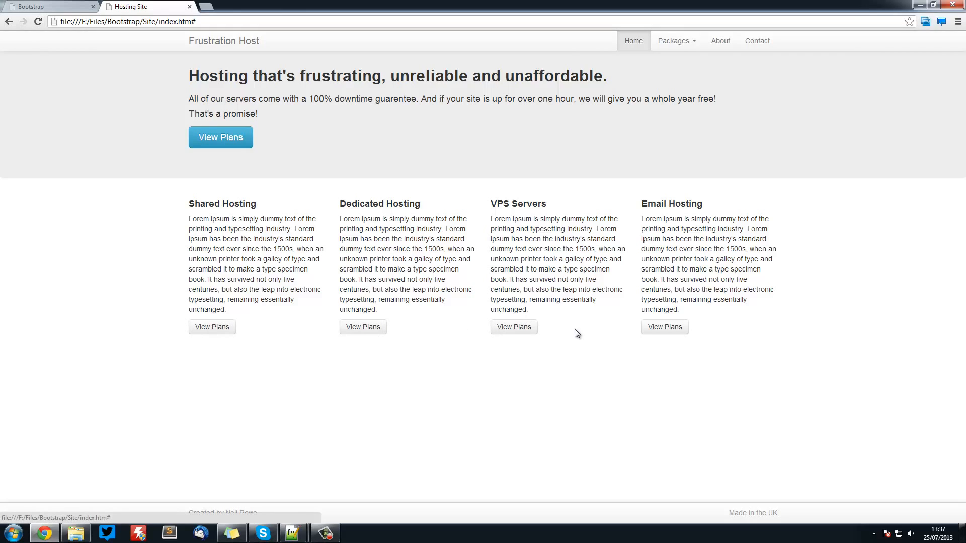
mouse_move(702, 334)
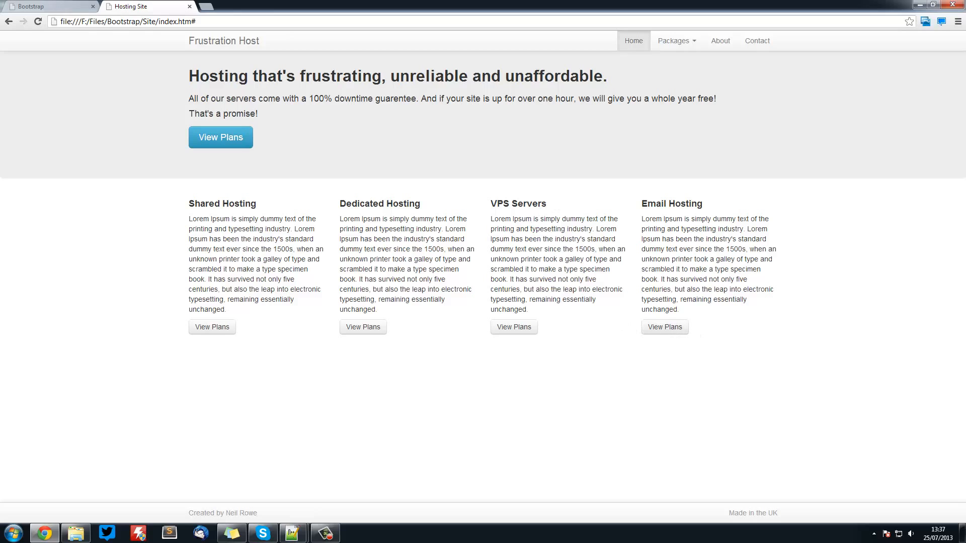
click(220, 136)
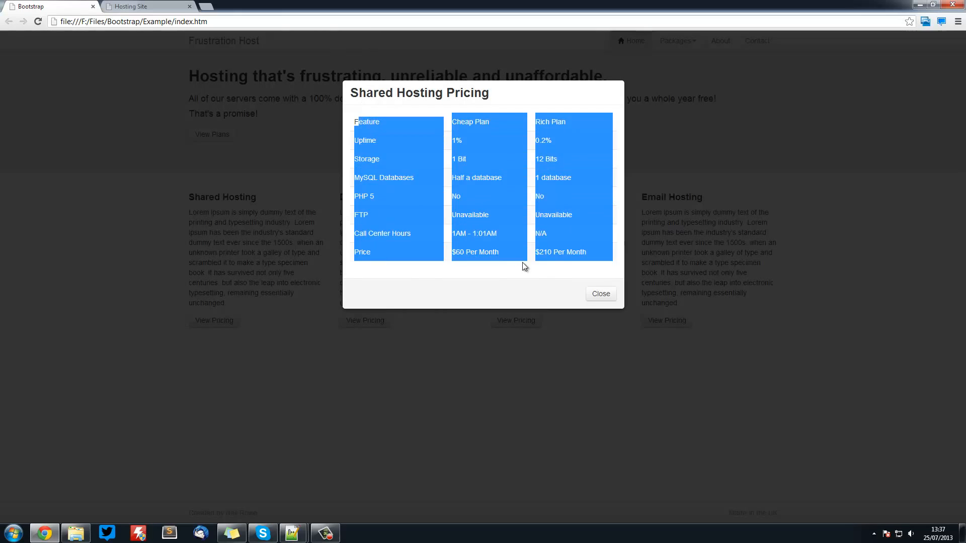
- Close the Shared Hosting Pricing popup on the finished example site
click(600, 292)
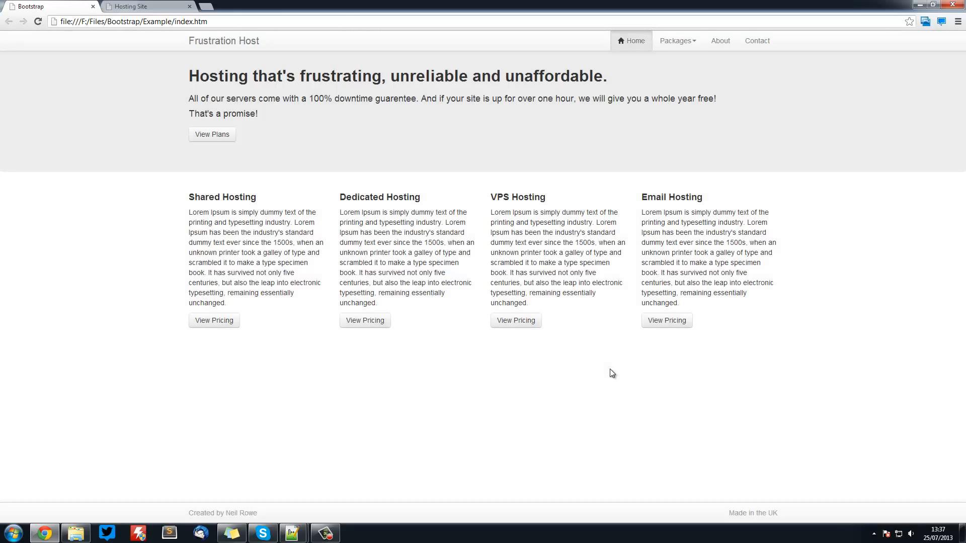
mouse_move(207, 37)
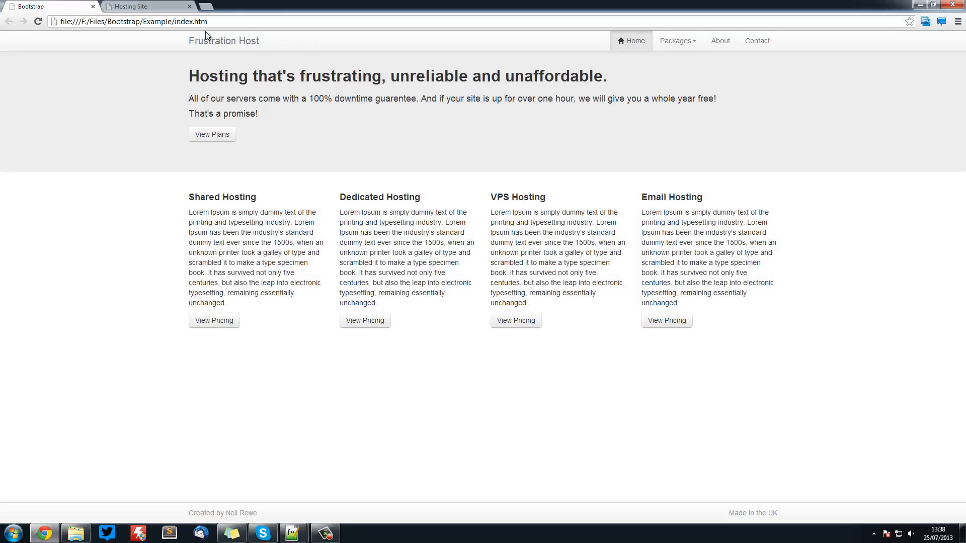